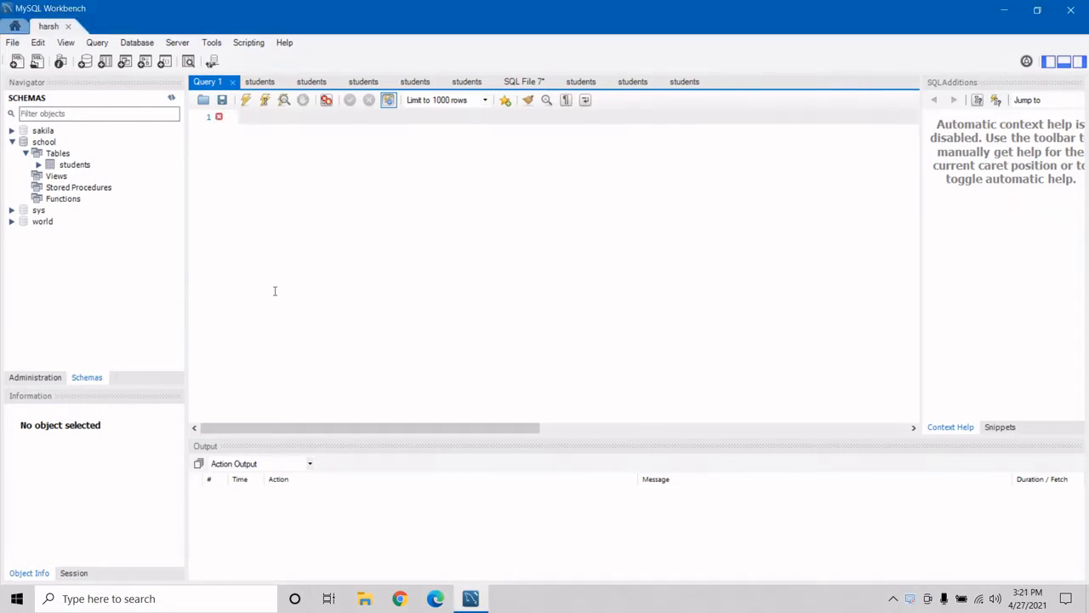
Run SHOW DATABASES; to list all databases on the server.
text(SHOW DATABA)
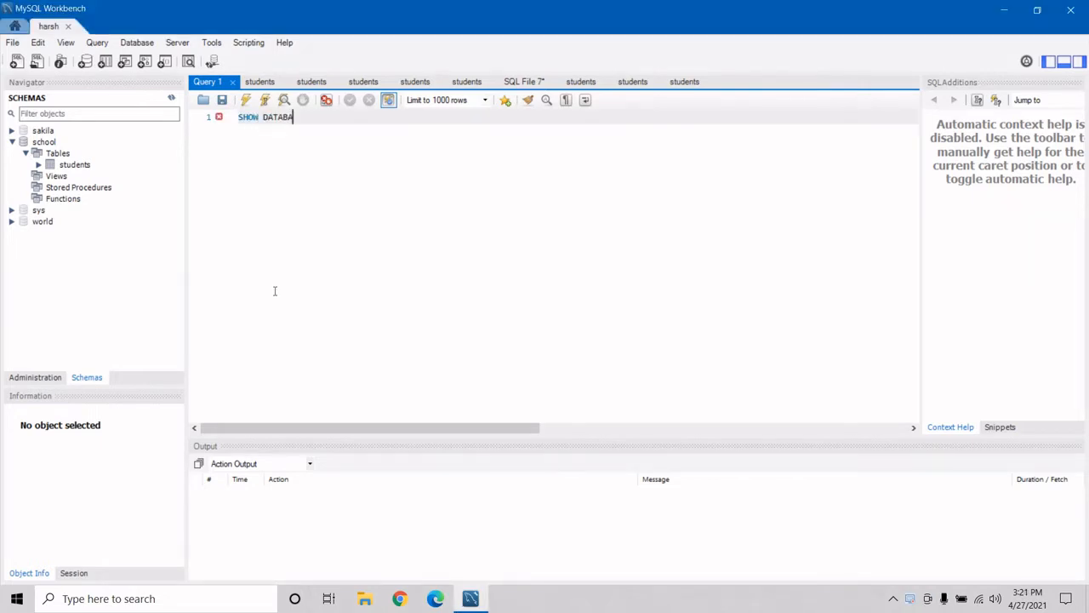
text(SES;)
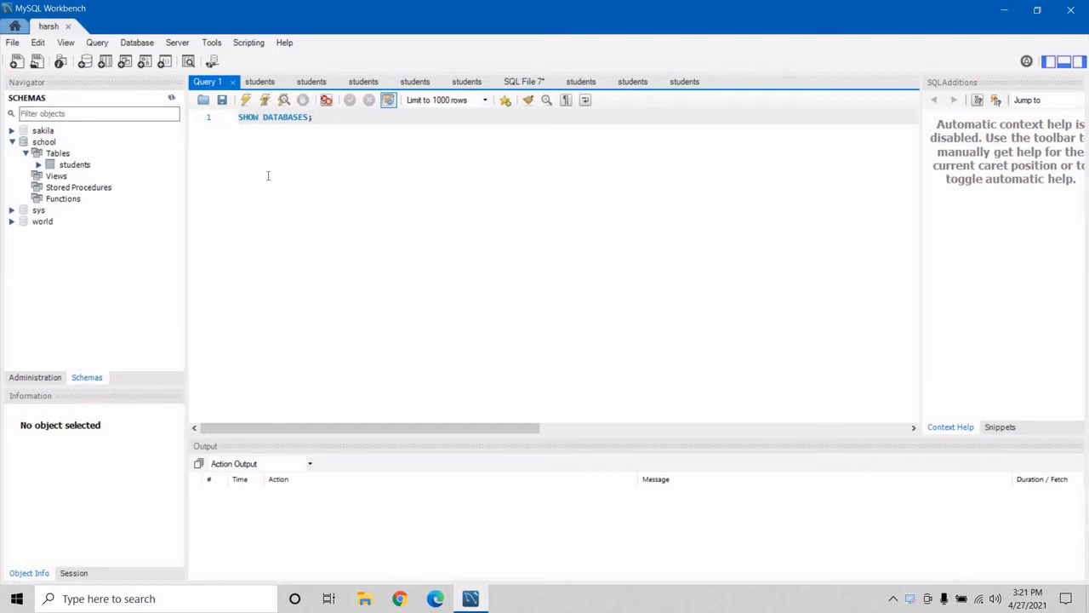
click(246, 100)
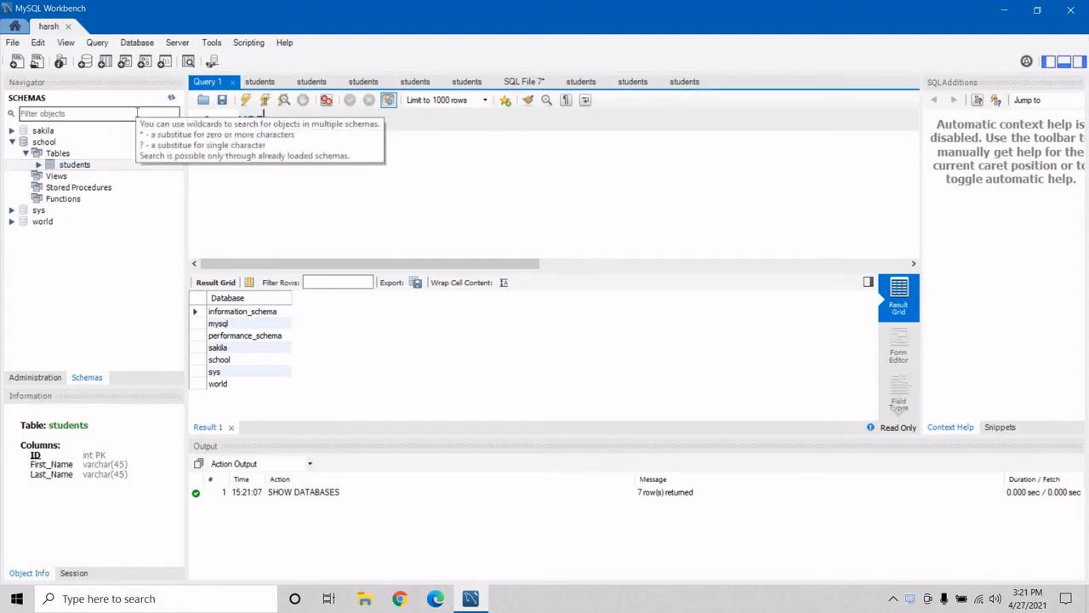
Switch to the school database and list its tables, showing students.
click(246, 100)
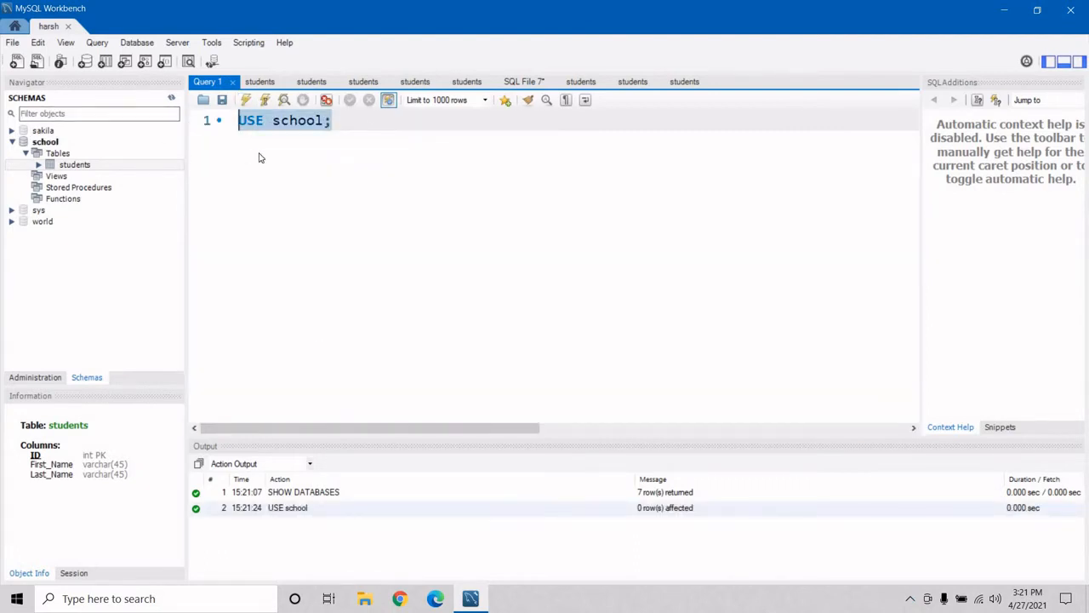
text(show tables;)
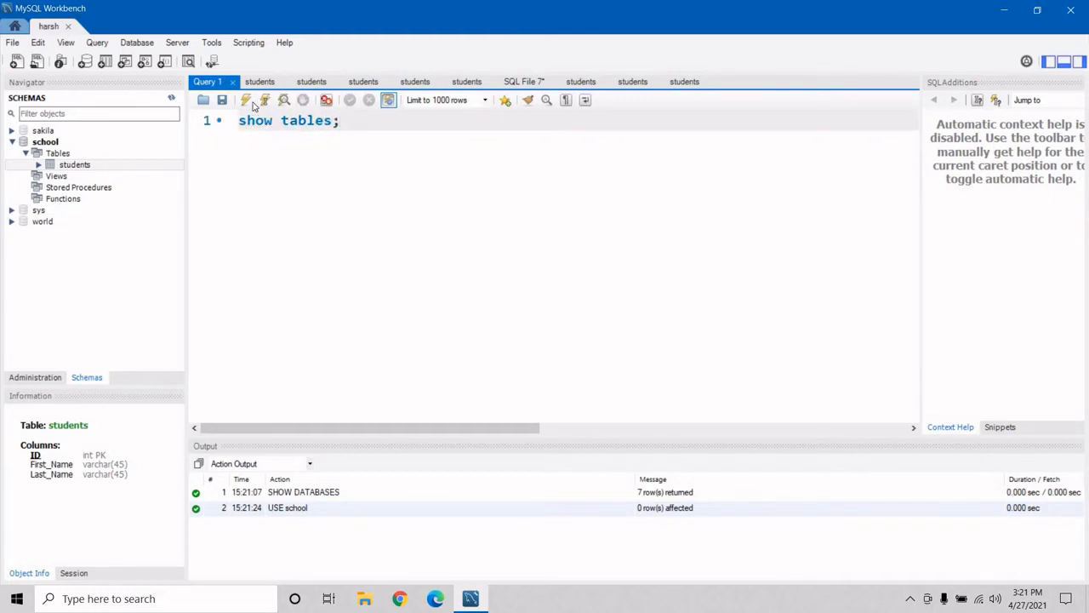
click(245, 100)
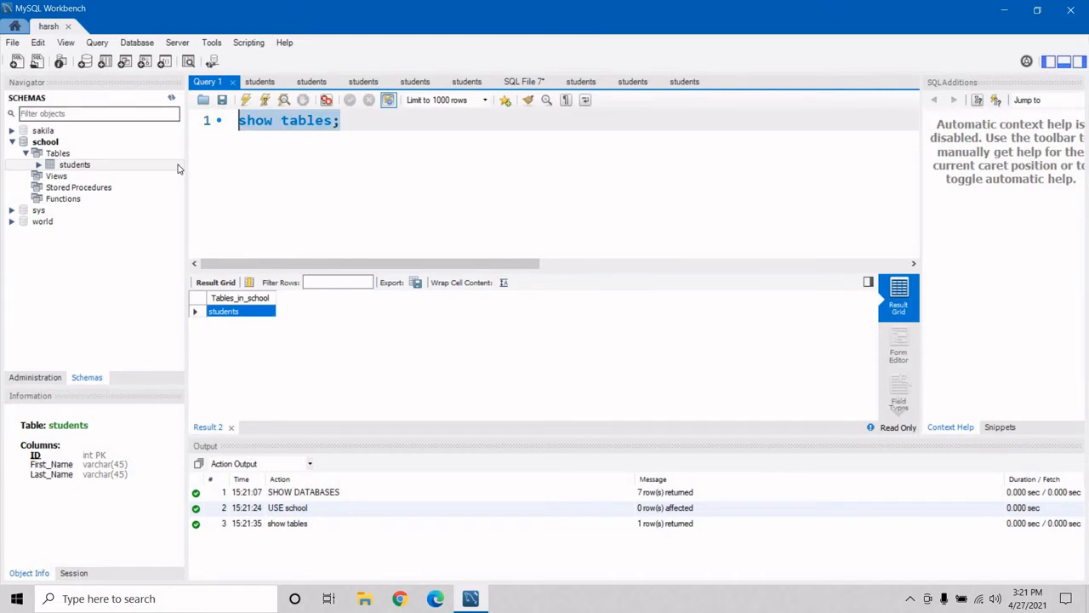
text(select *)
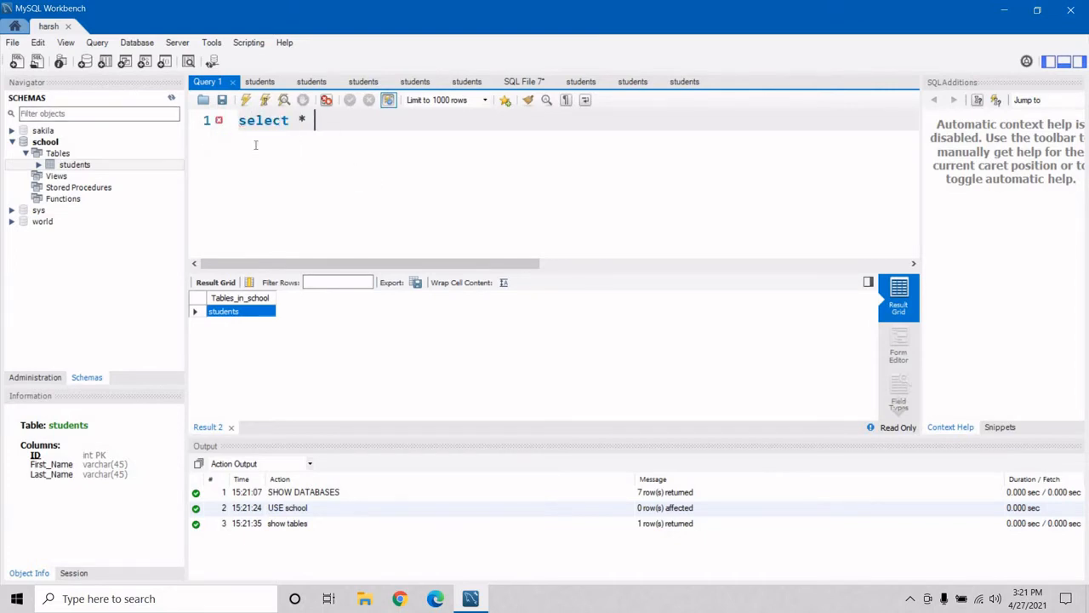
text(from students;)
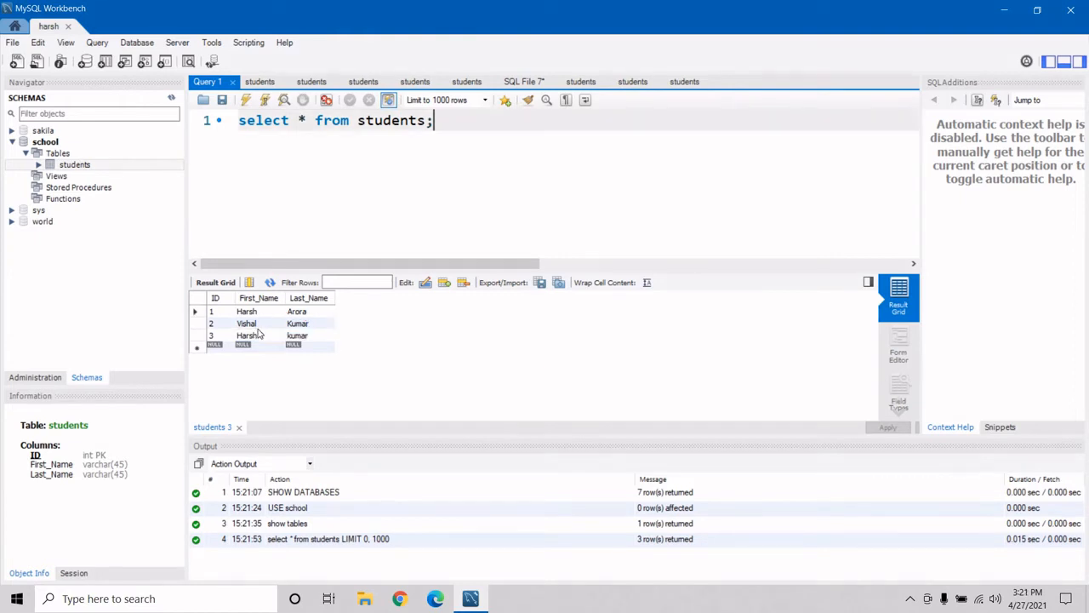
click(254, 311)
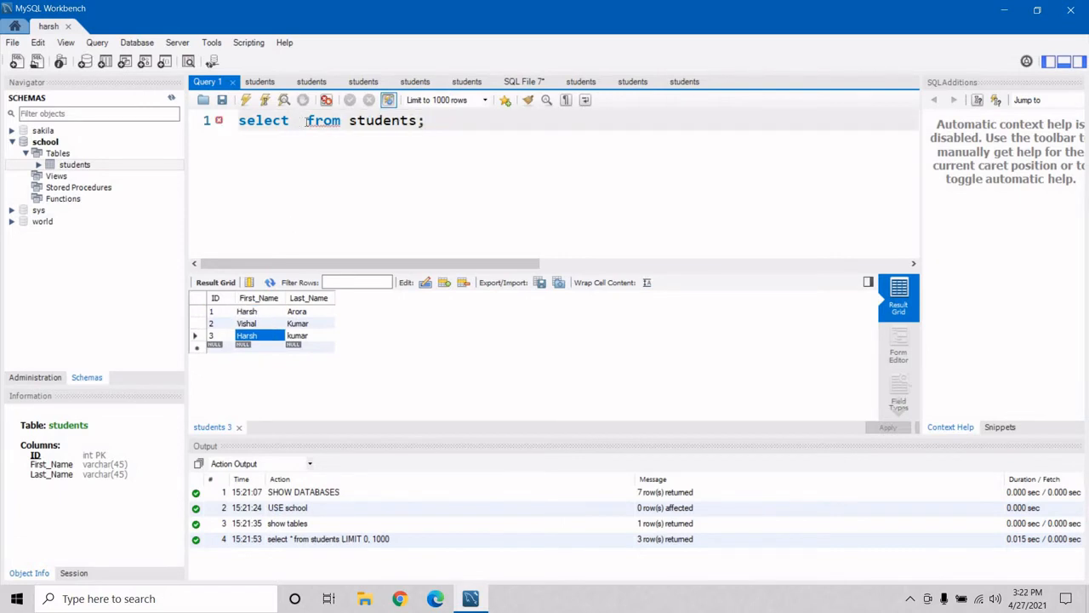
Run SELECT DISTINCT First_Name from students, returning Harsh and Vishal.
text(DISTI)
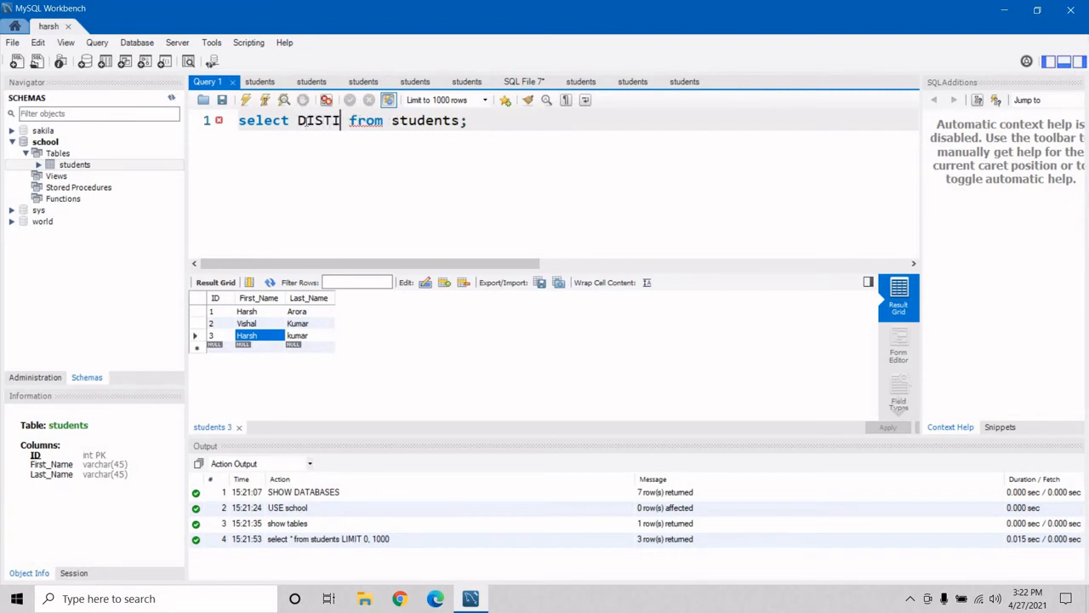
text(NCT)
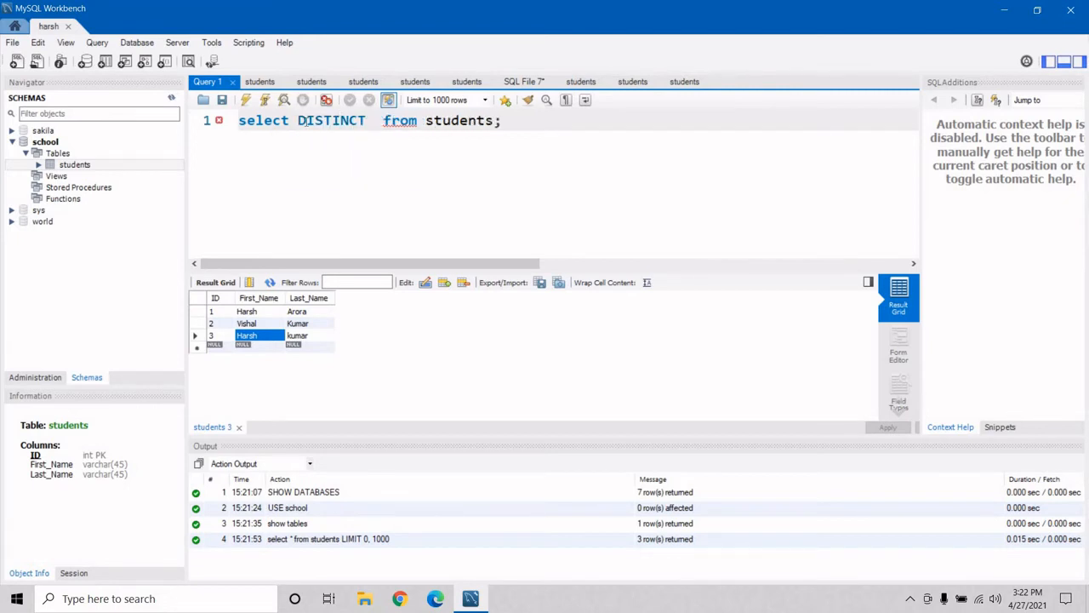
text(First_)
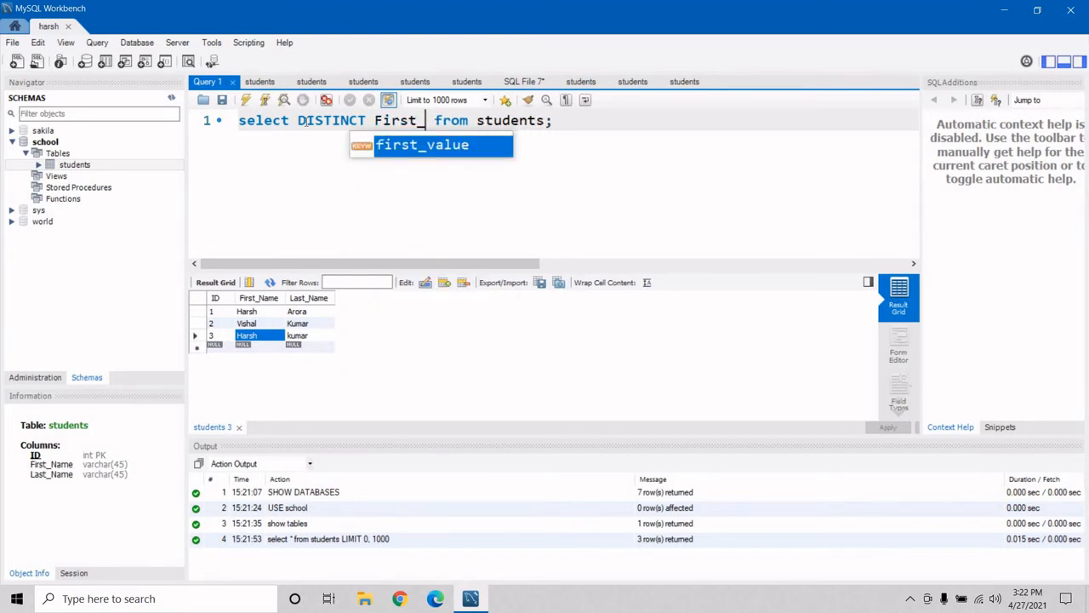
text(Name)
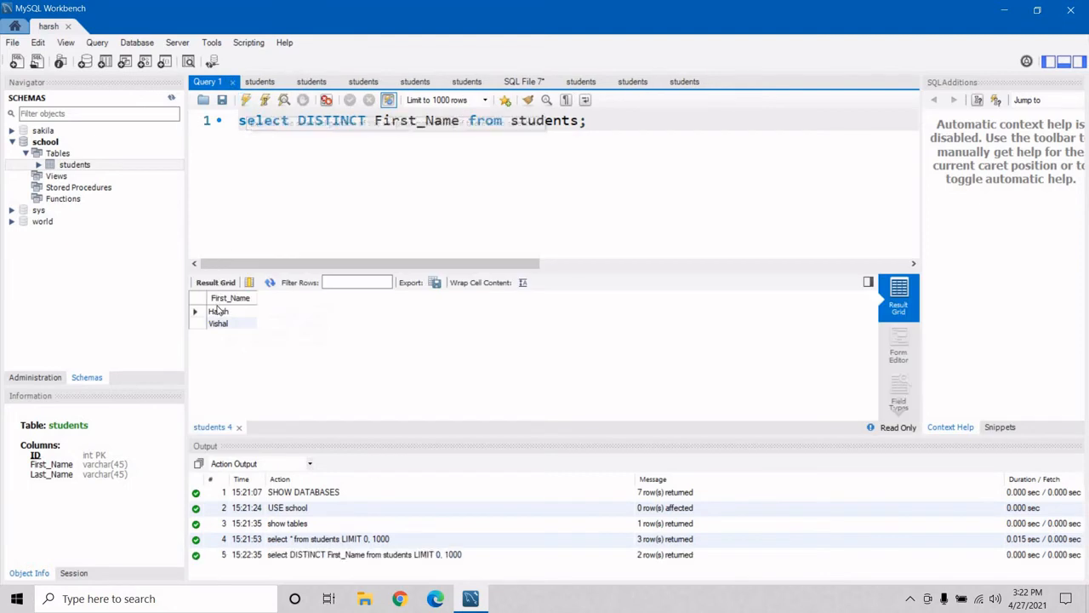
click(217, 311)
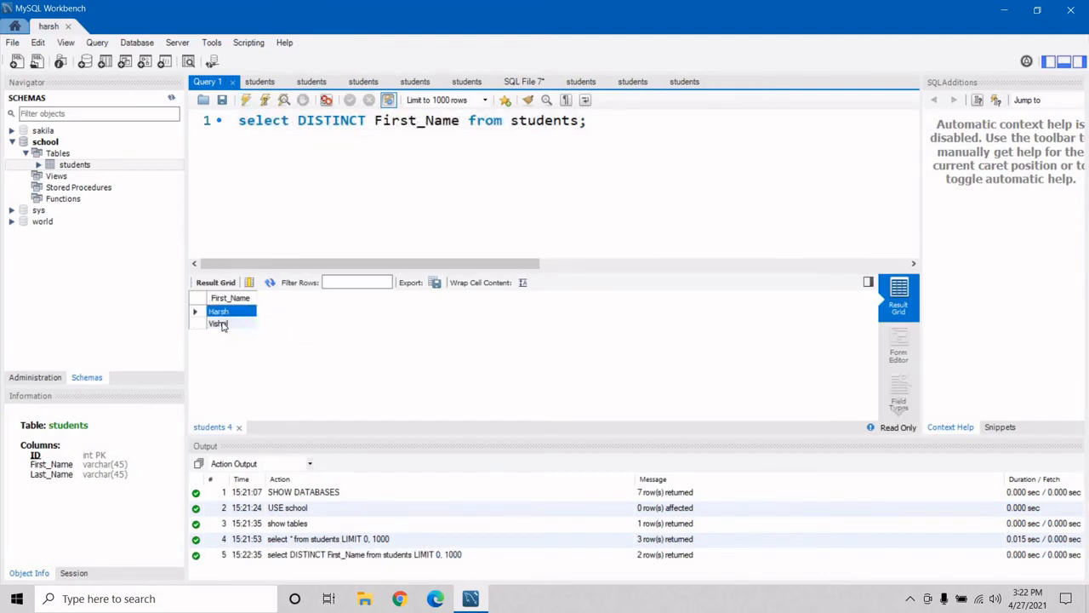
click(220, 324)
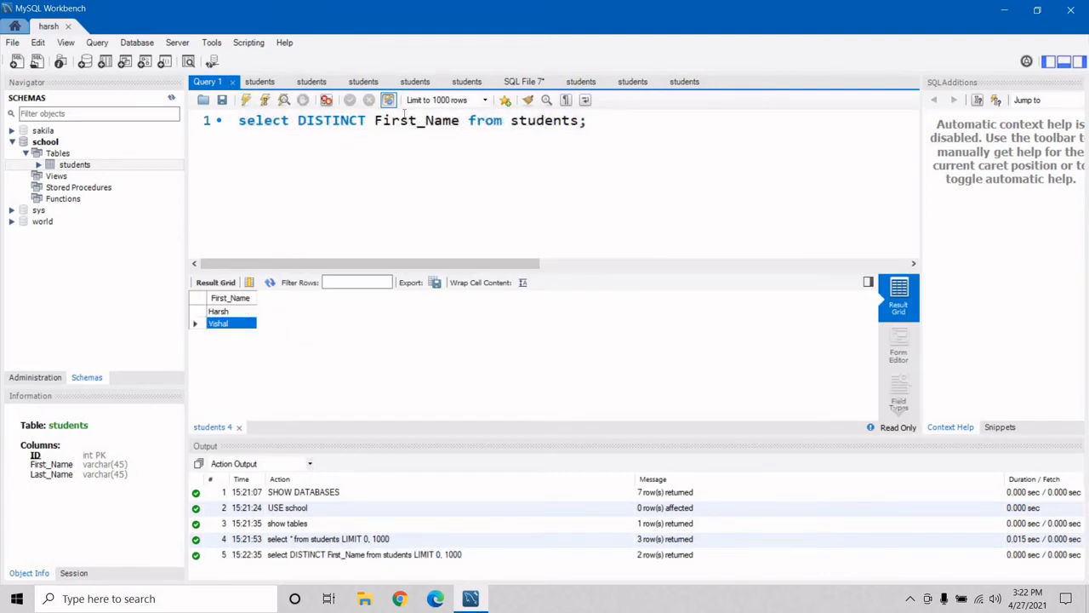
Change the query to DISTINCT Last_Name and run it.
text(Last)
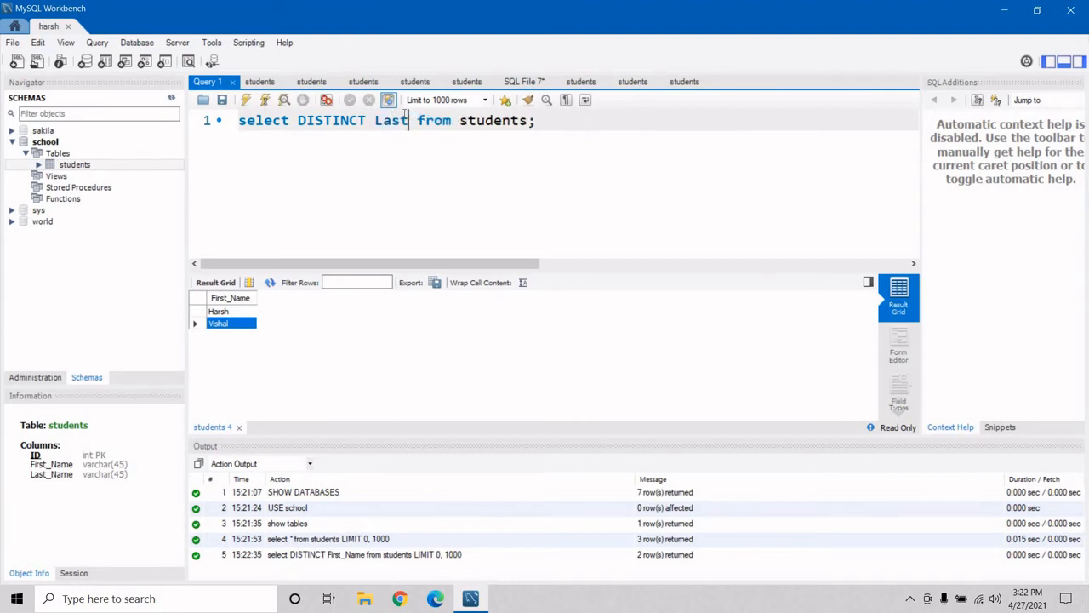
text(_Name)
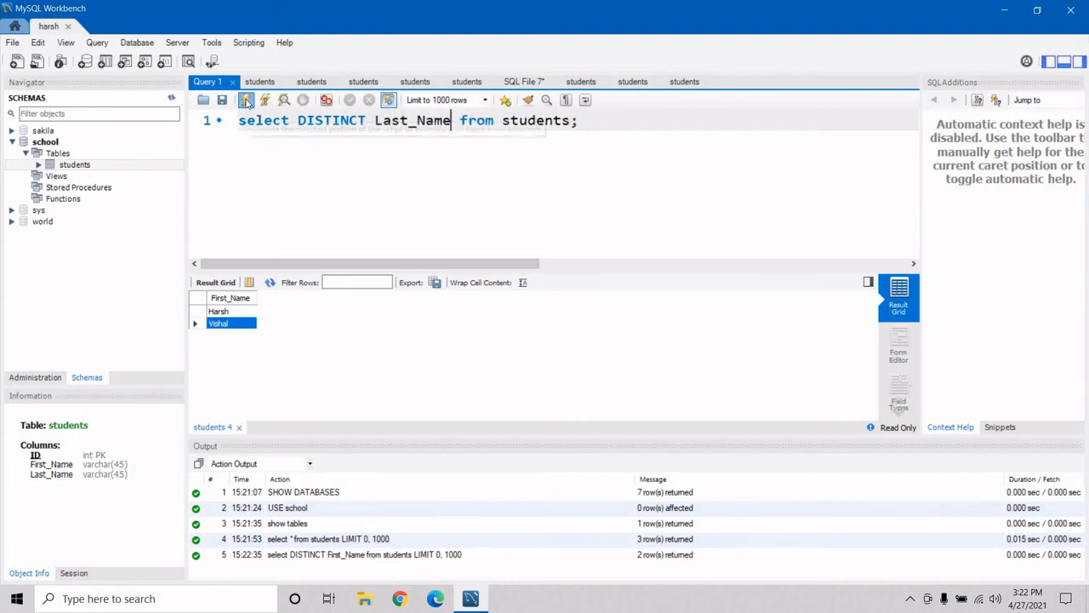
click(246, 100)
text(INSERT INTO)
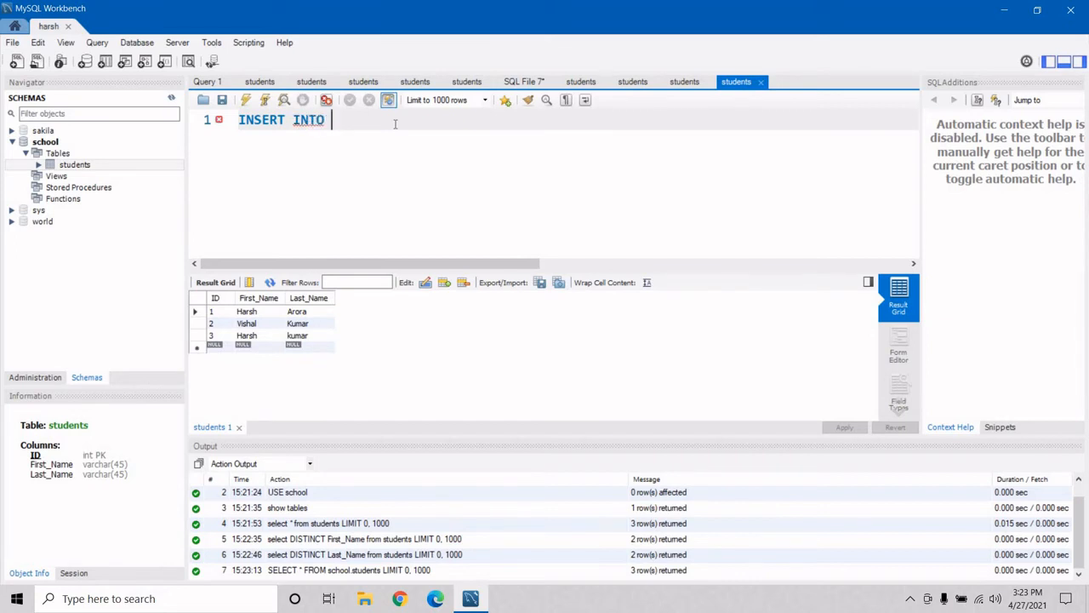
text(students)
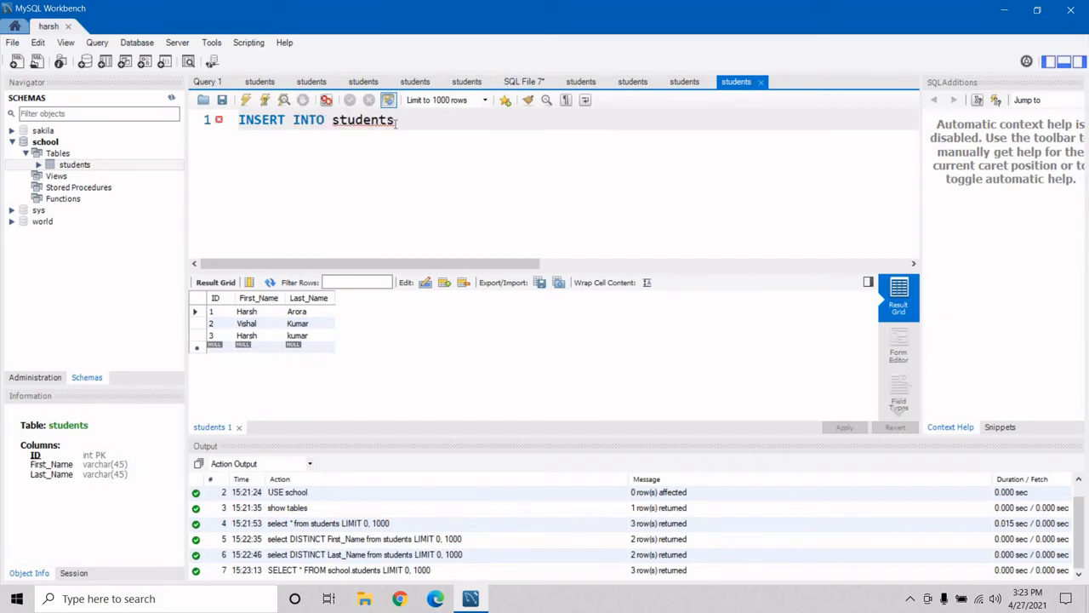
text(V)
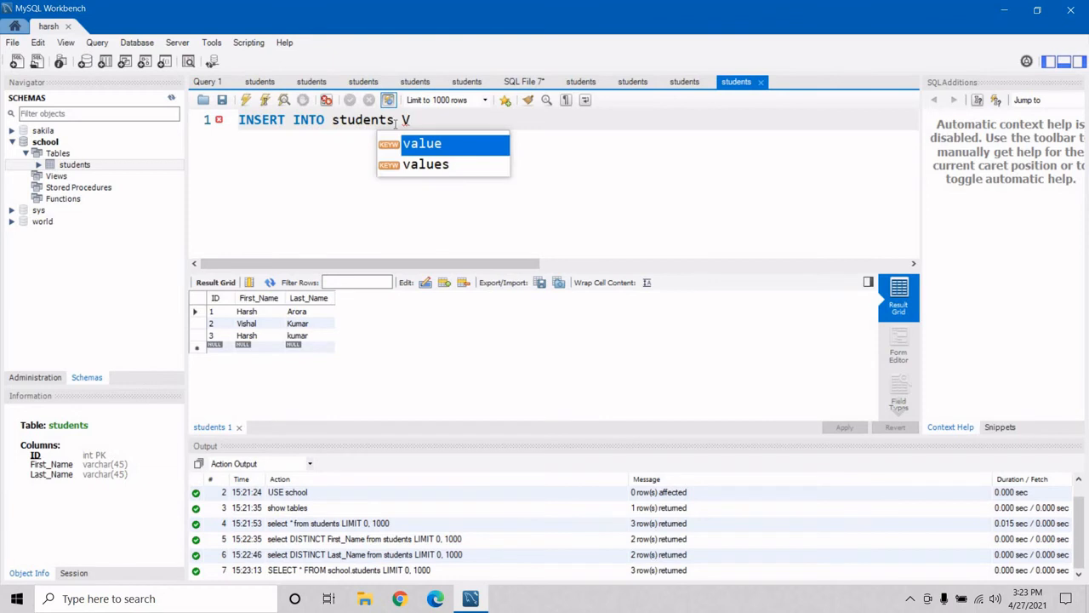
text(ALUES (4)
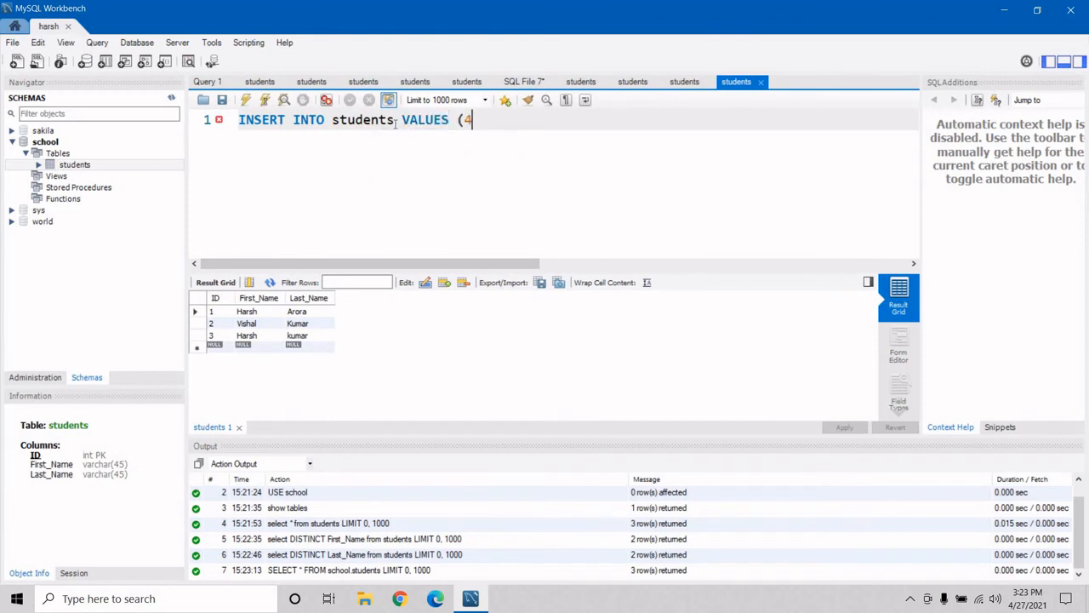
text(,")
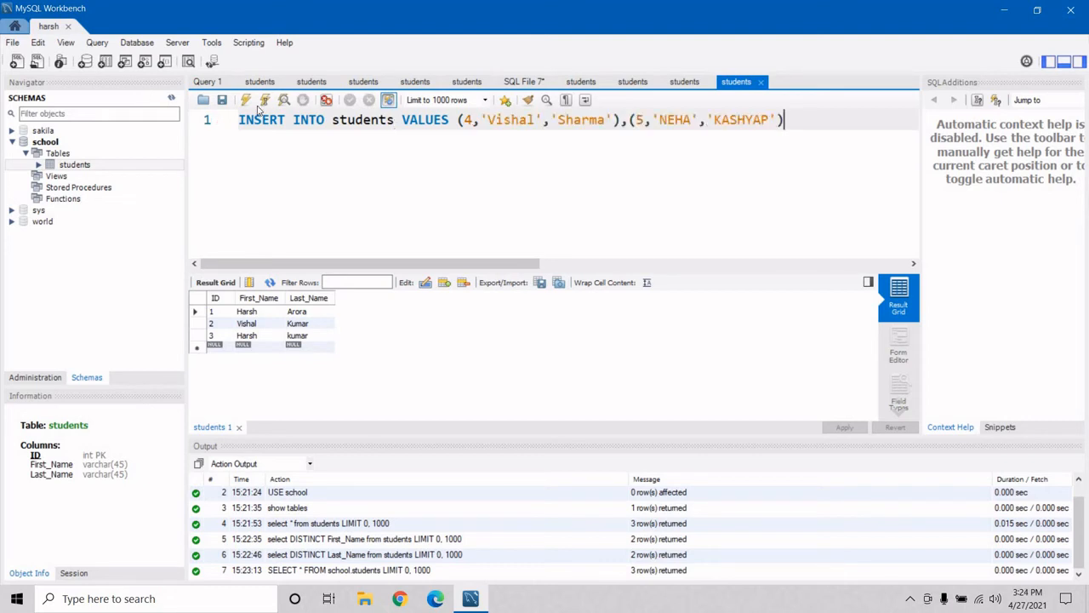
click(265, 99)
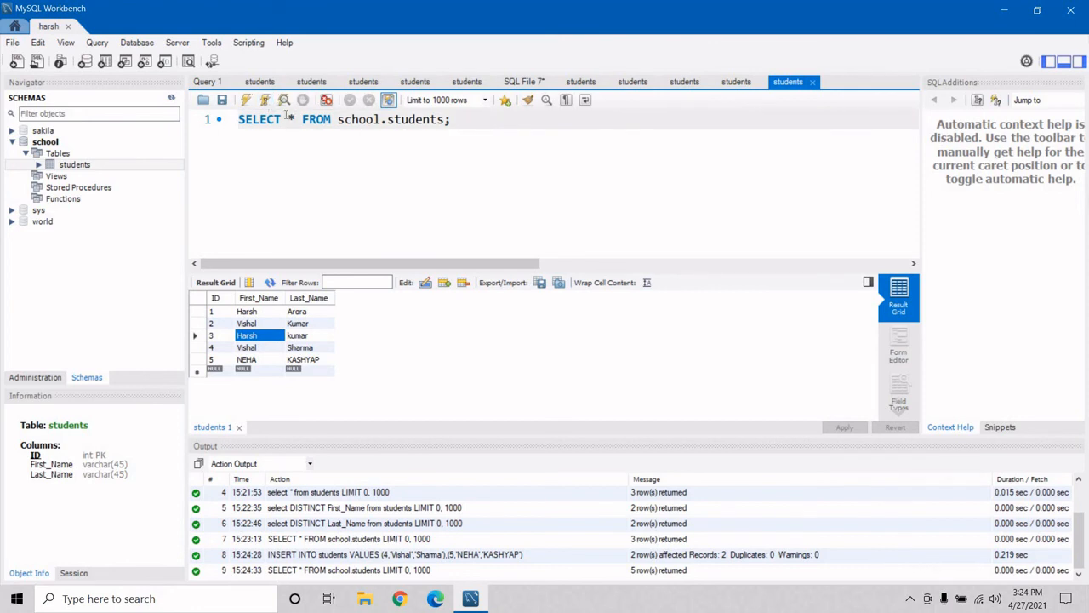
Run SELECT DISTINCT First_Name FROM school.students, returning Harsh, Vishal and NEHA.
text(Dist)
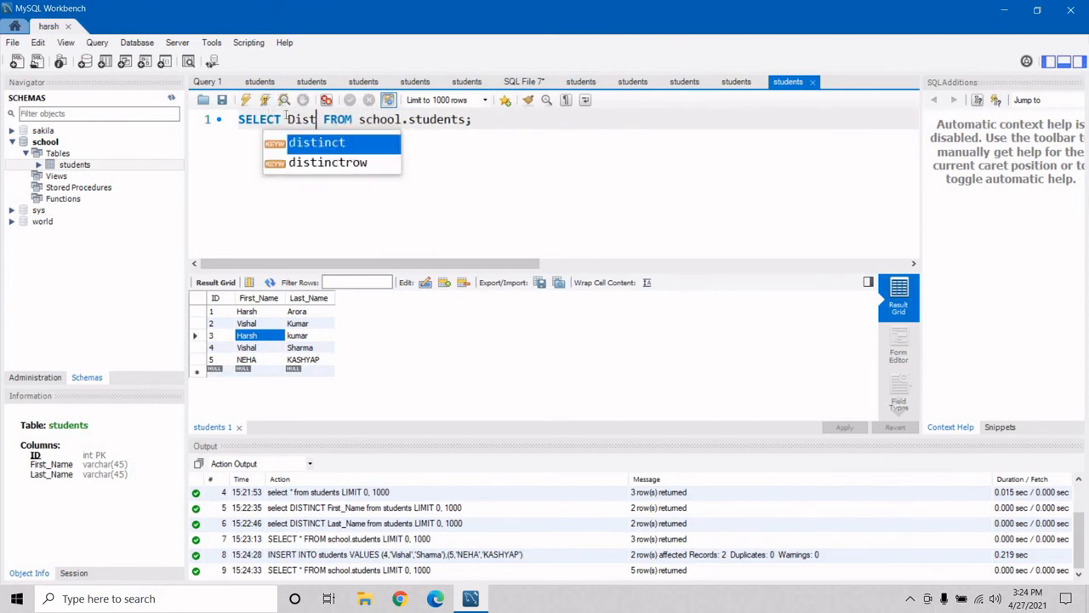
key(Tab)
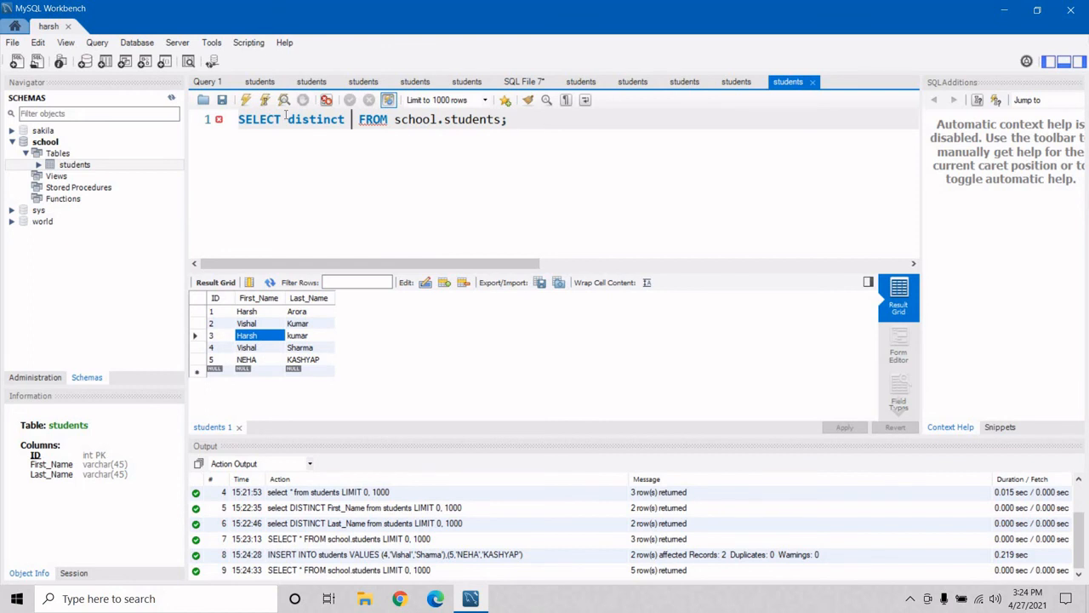
text(First_Name)
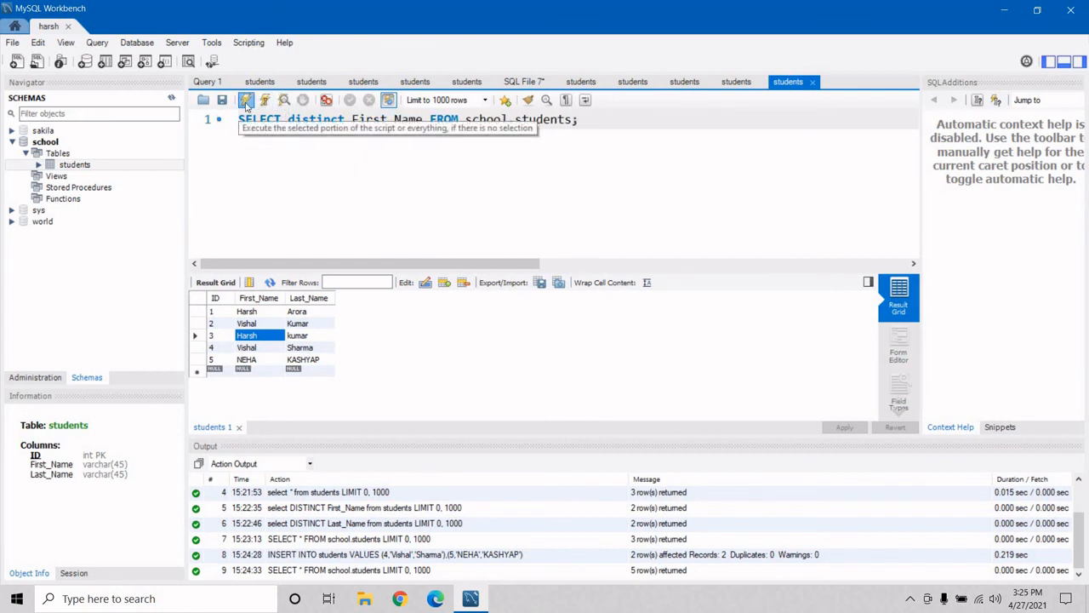
click(247, 99)
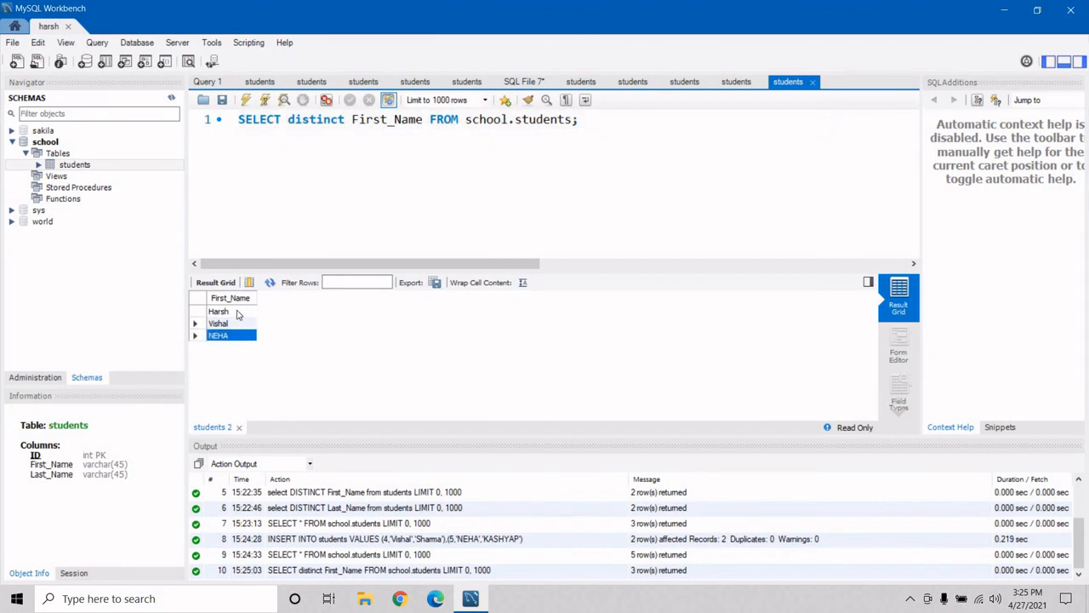
click(218, 311)
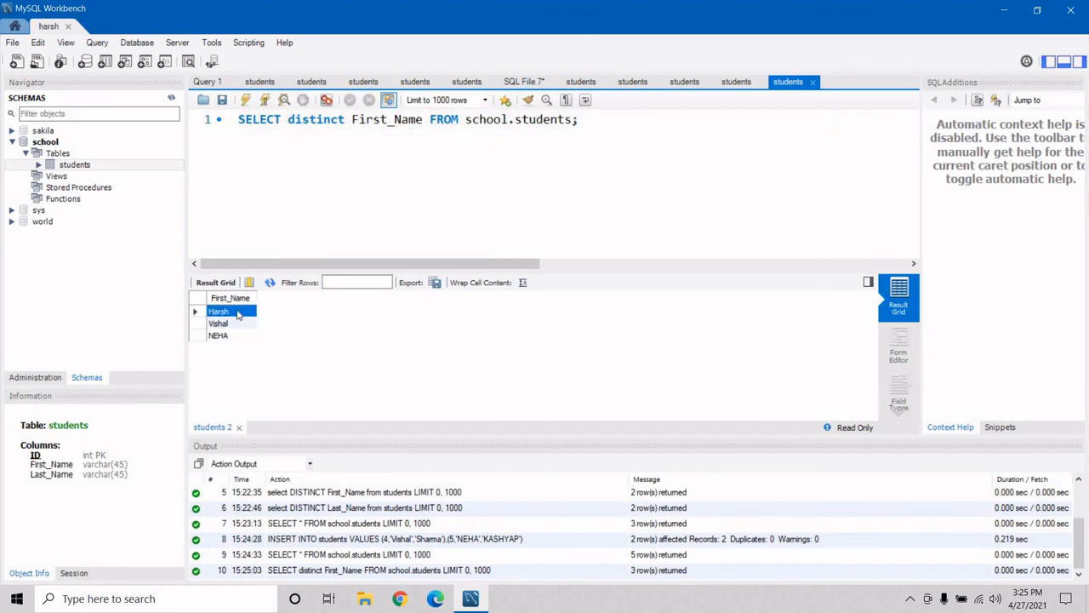
mouse_move(248, 311)
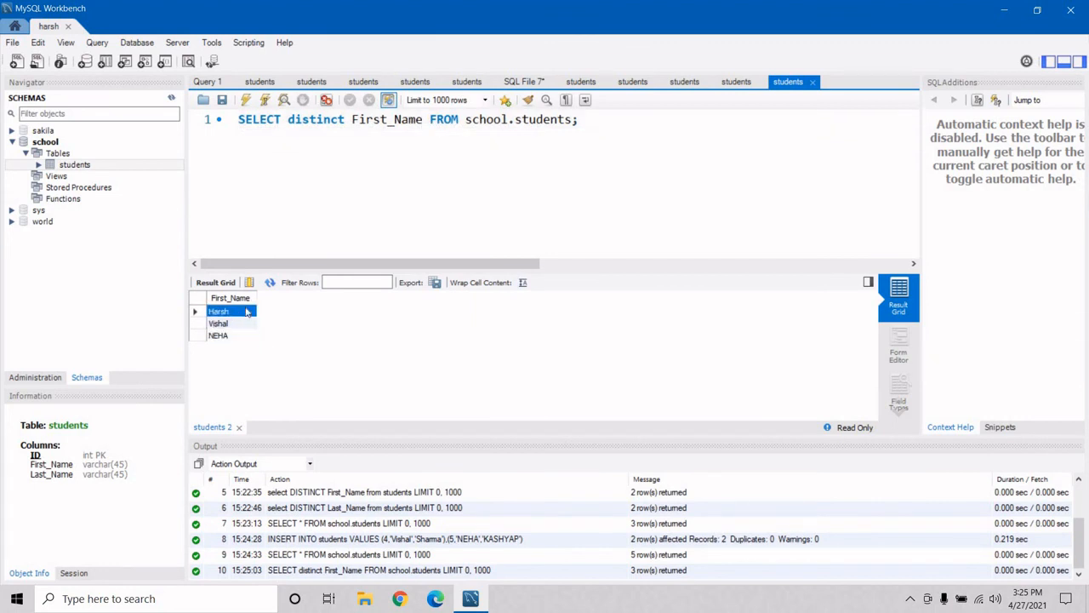
mouse_move(238, 311)
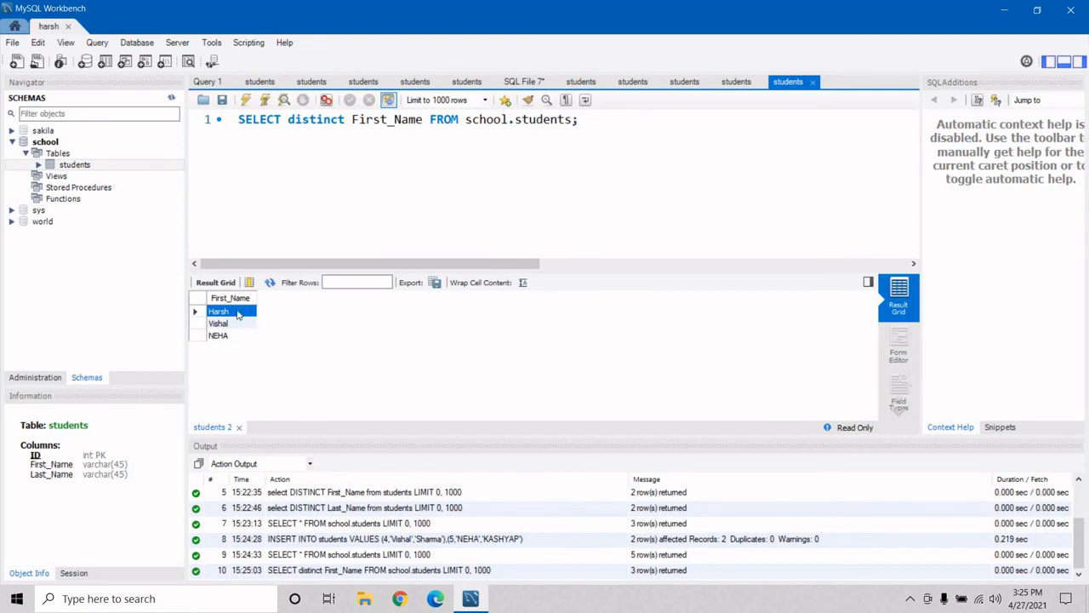